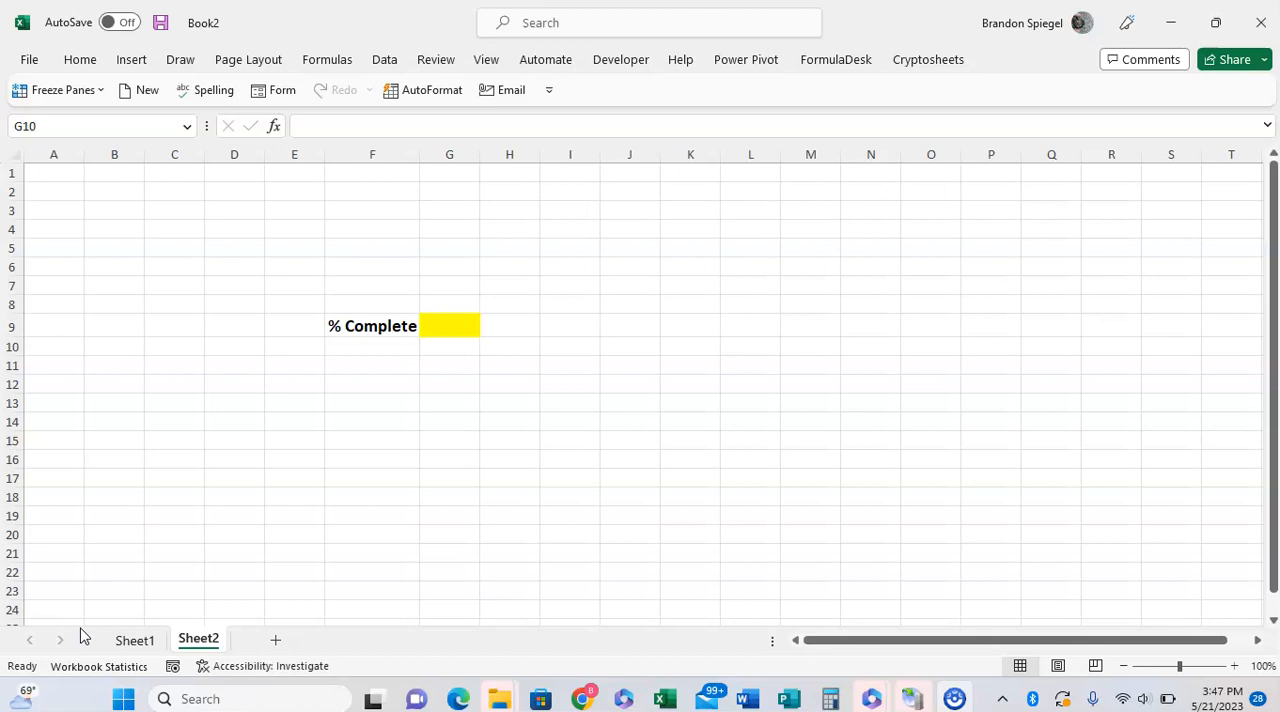
# Enter 5% (0.05) into % Complete cell G9 and verify the stored value shows 5.00%
pyautogui.click(449, 346)
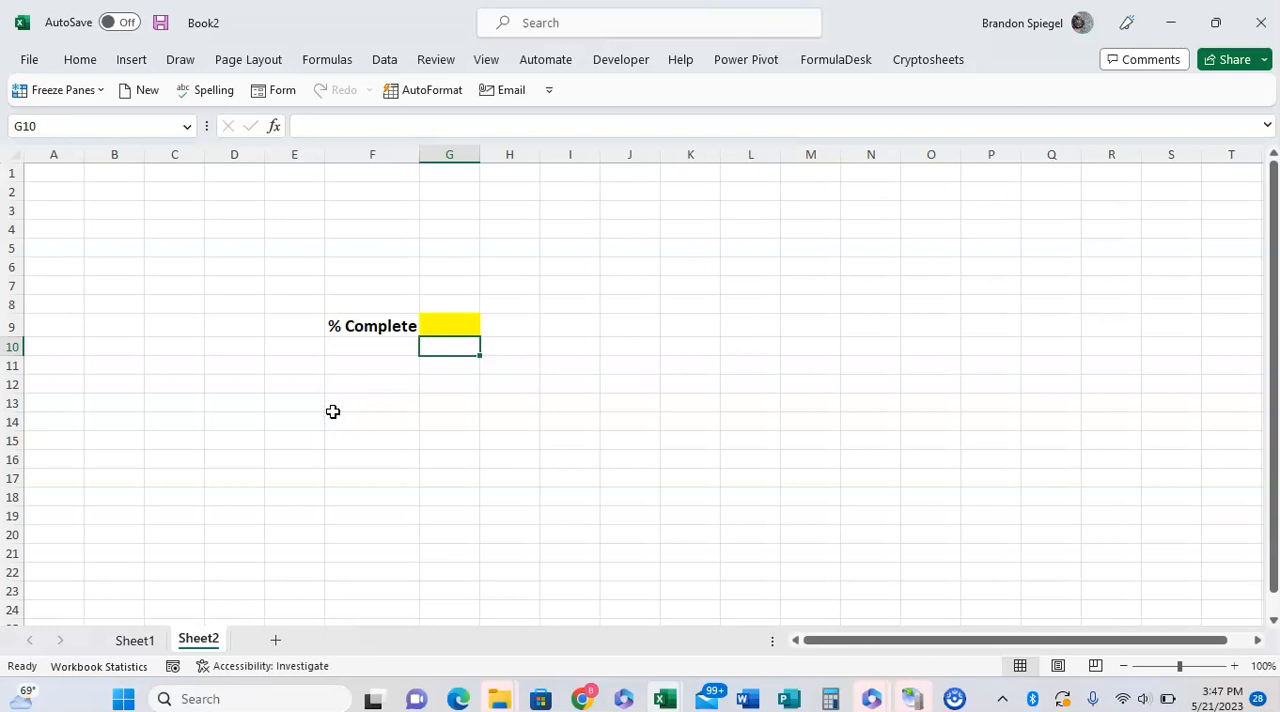
pyautogui.click(449, 325)
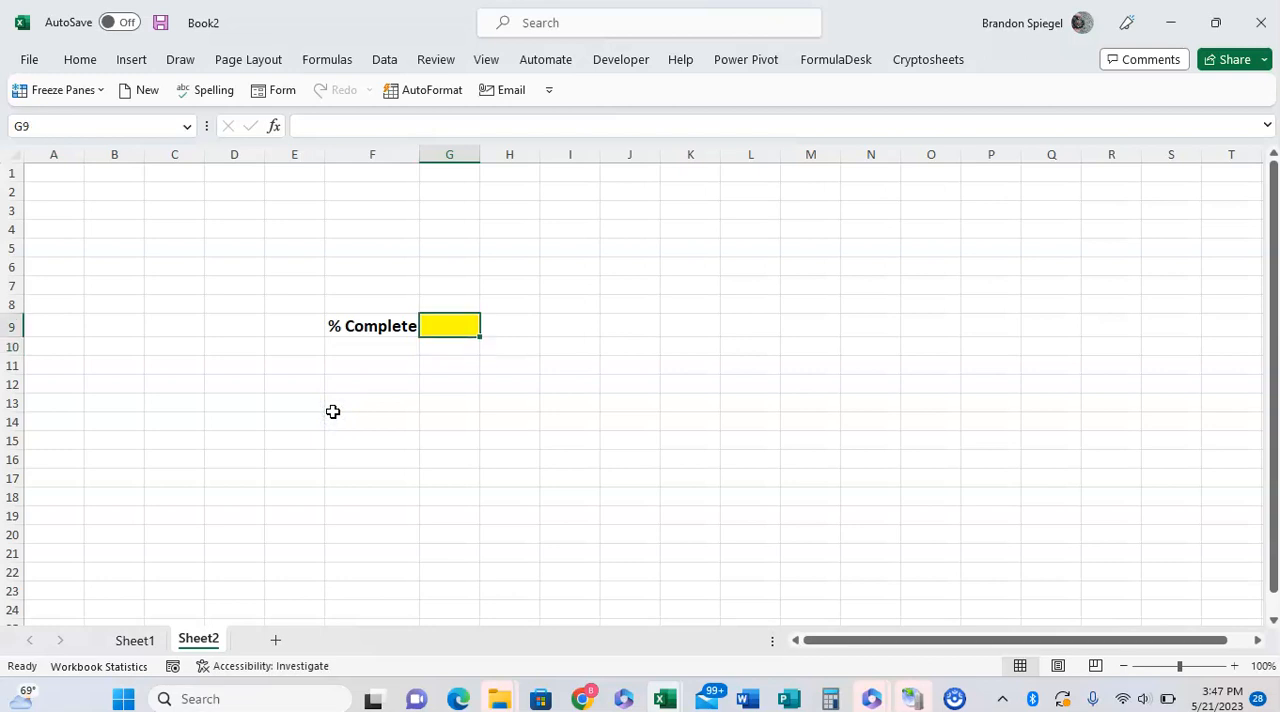
pyautogui.write('5%')
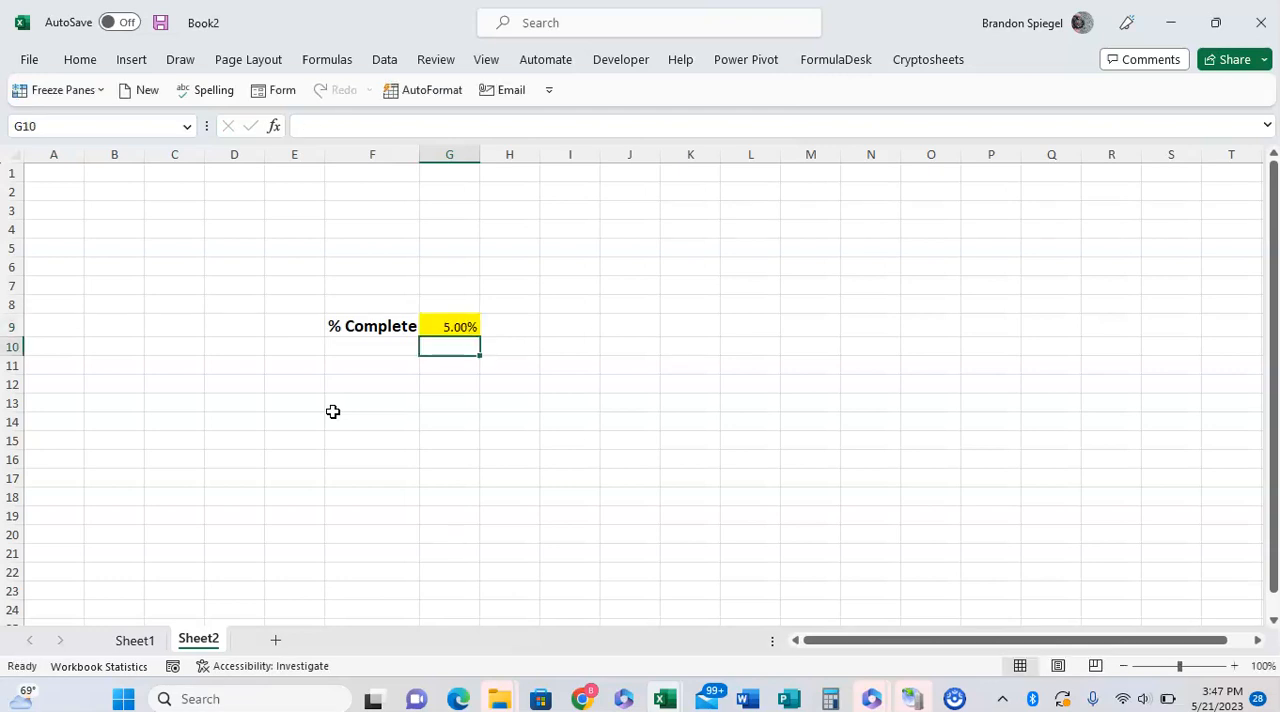
pyautogui.write('.05')
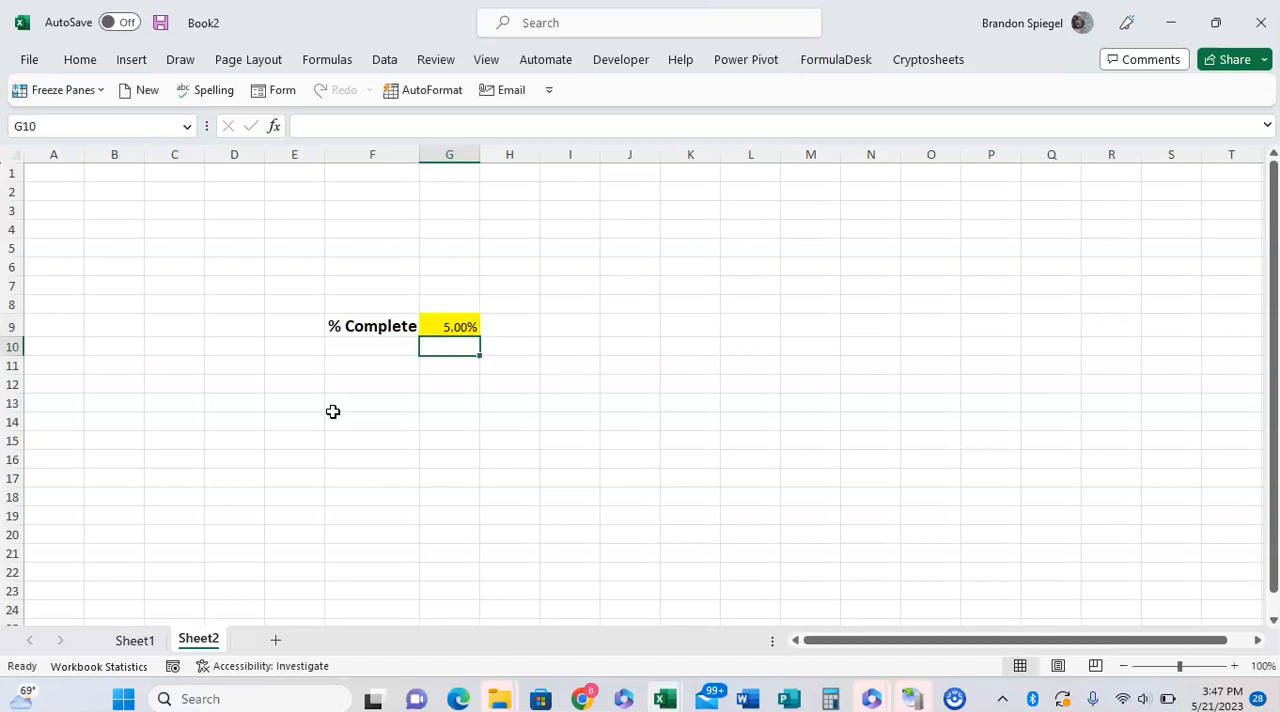
pyautogui.click(449, 326)
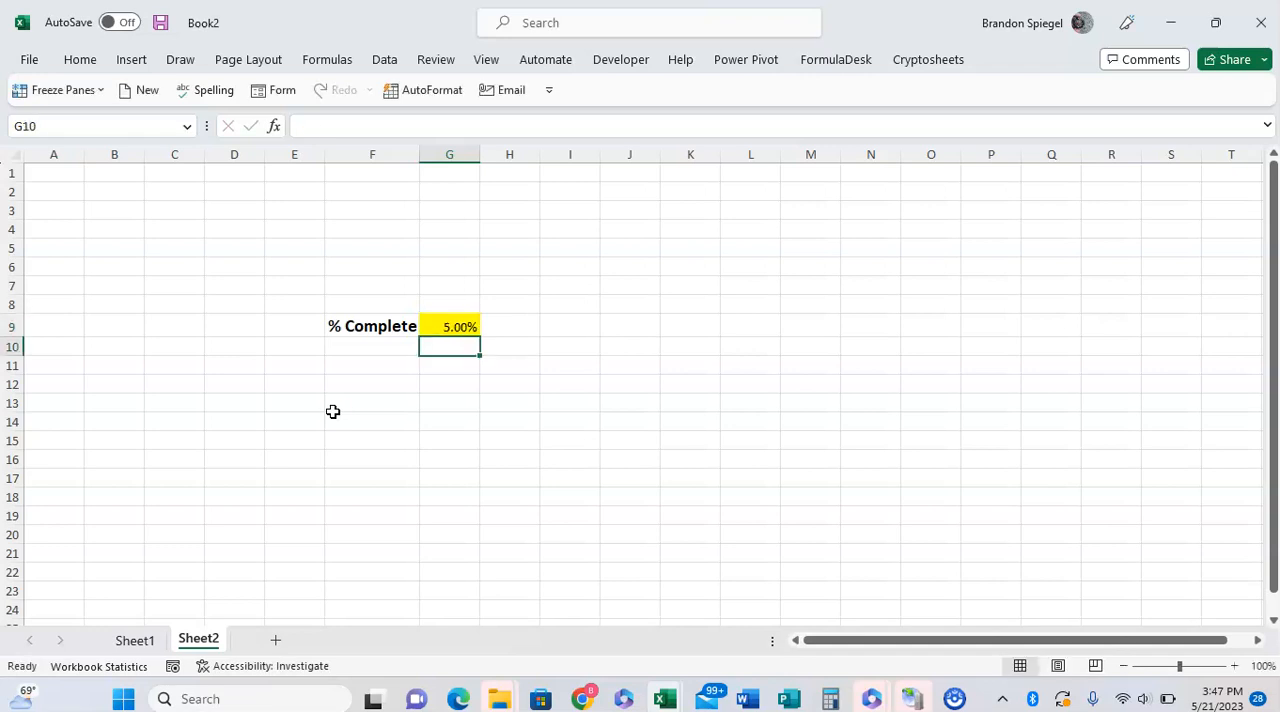
pyautogui.click(449, 326)
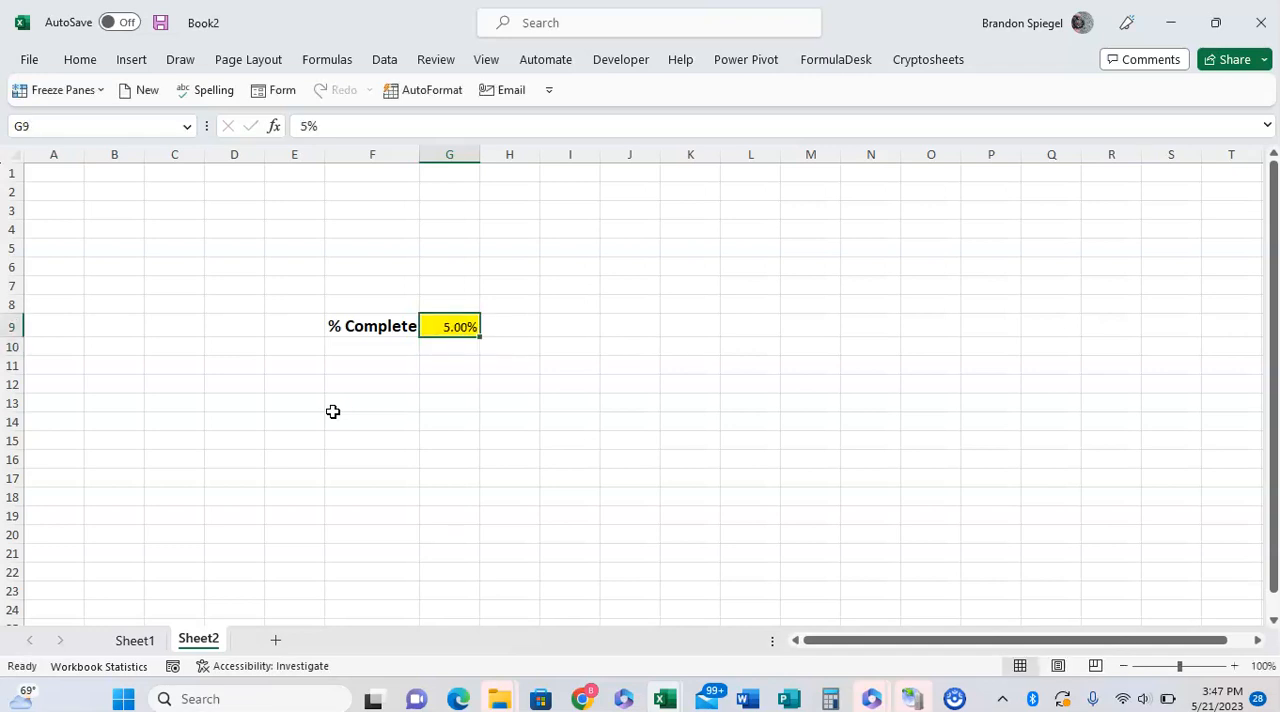
pyautogui.moveTo(208, 223)
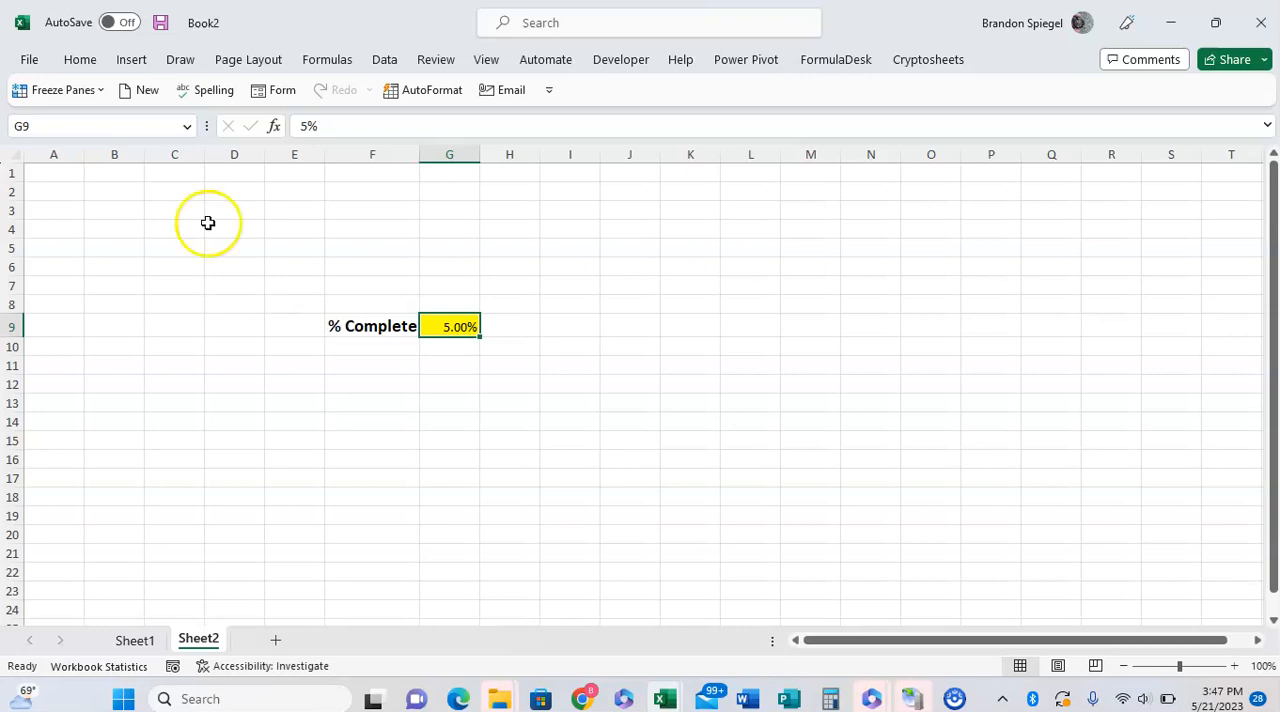
# In Excel Options > Advanced, uncheck Enable automatic percent entry under Editing options
pyautogui.click(29, 59)
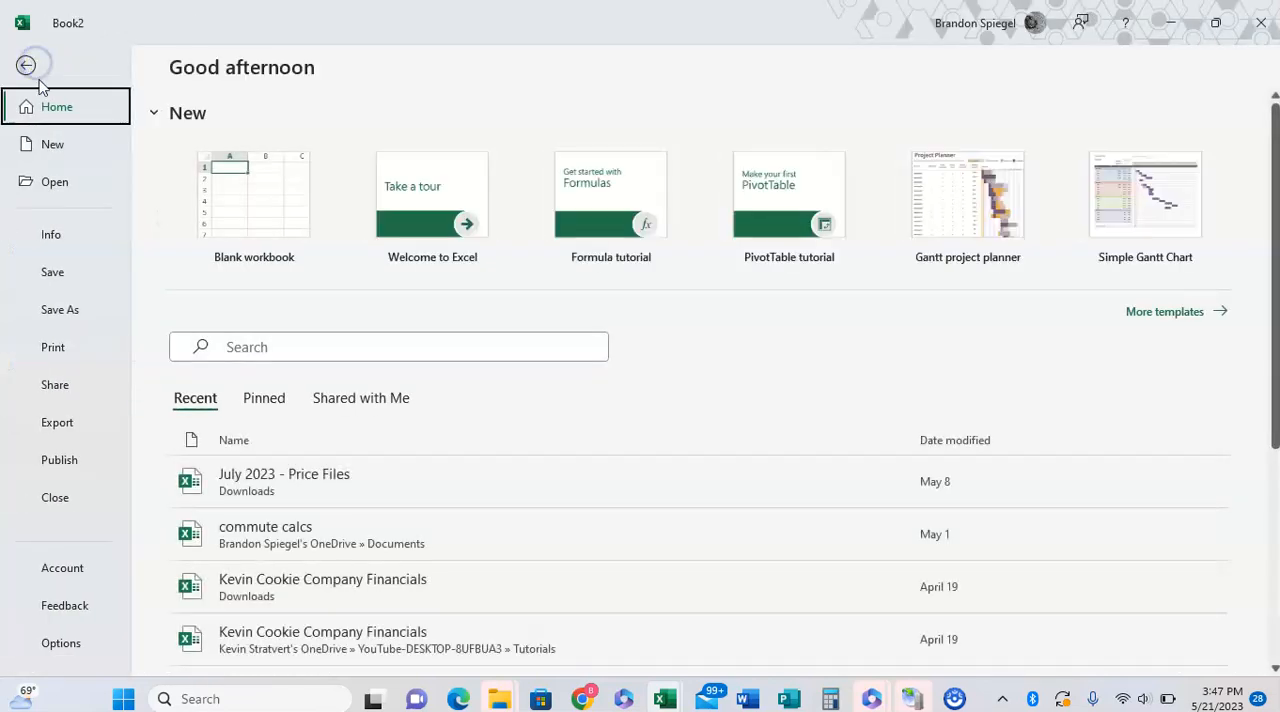
pyautogui.click(26, 64)
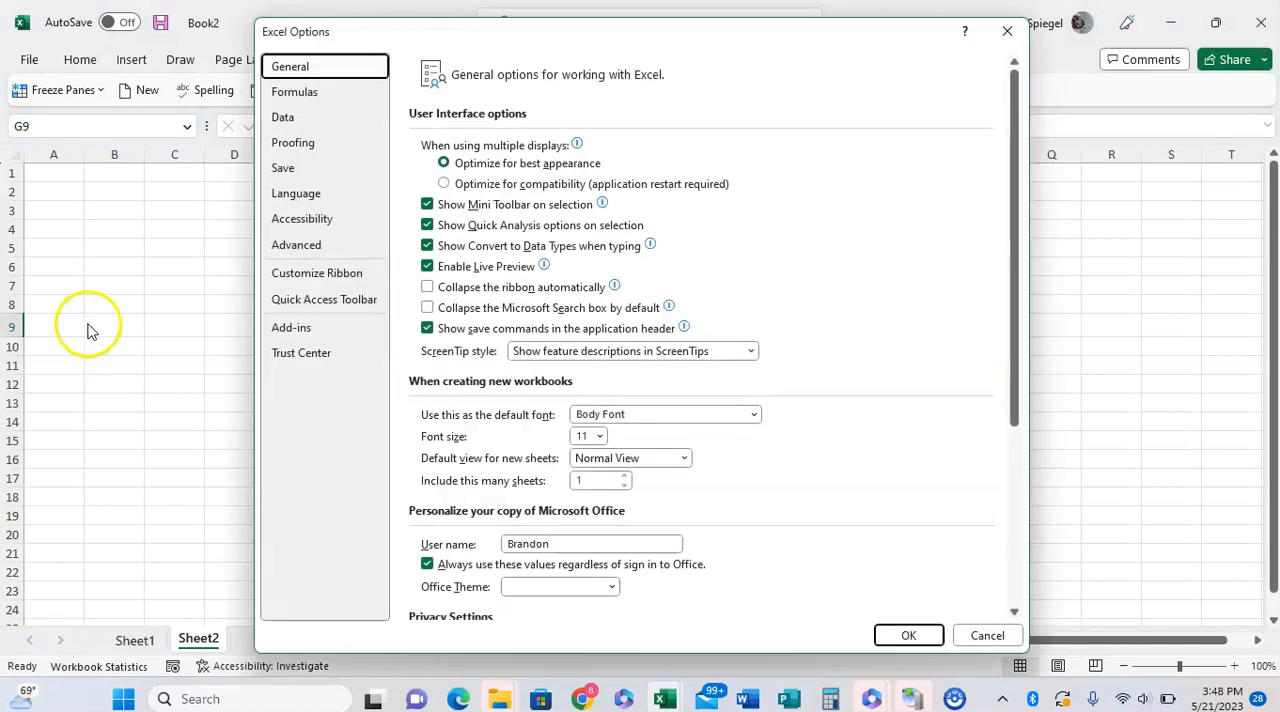
pyautogui.moveTo(296, 245)
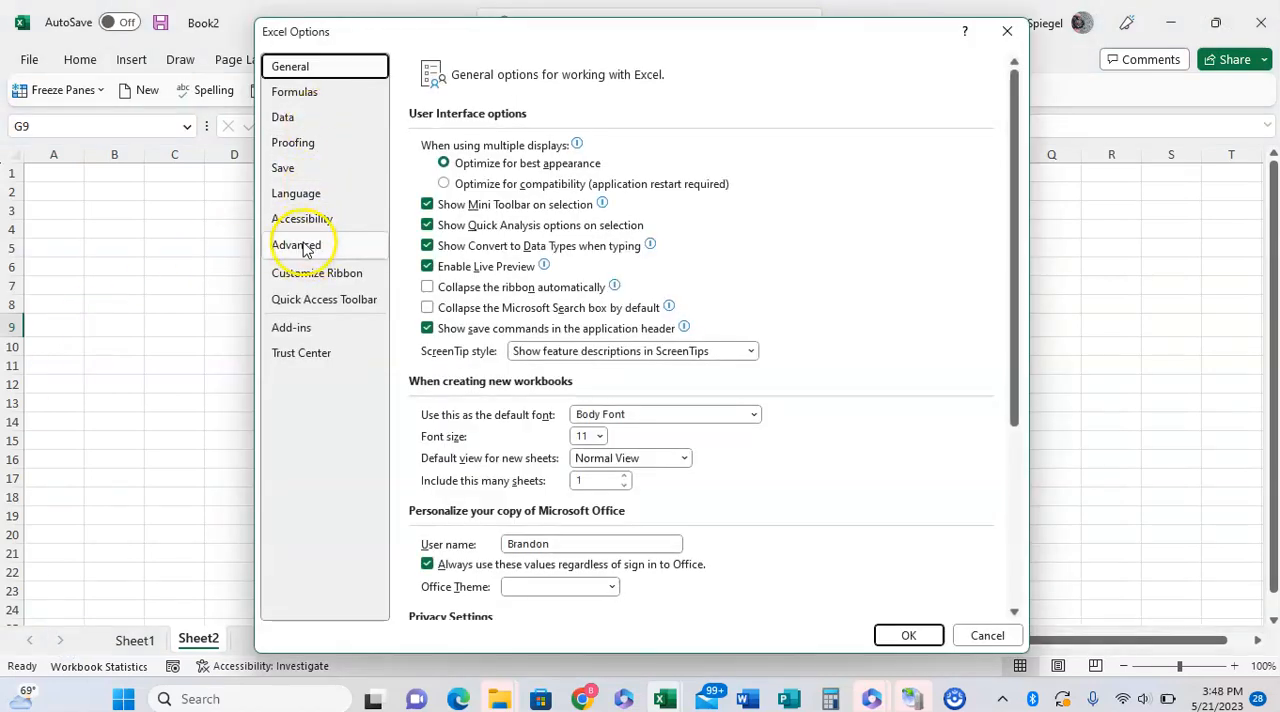
pyautogui.click(296, 245)
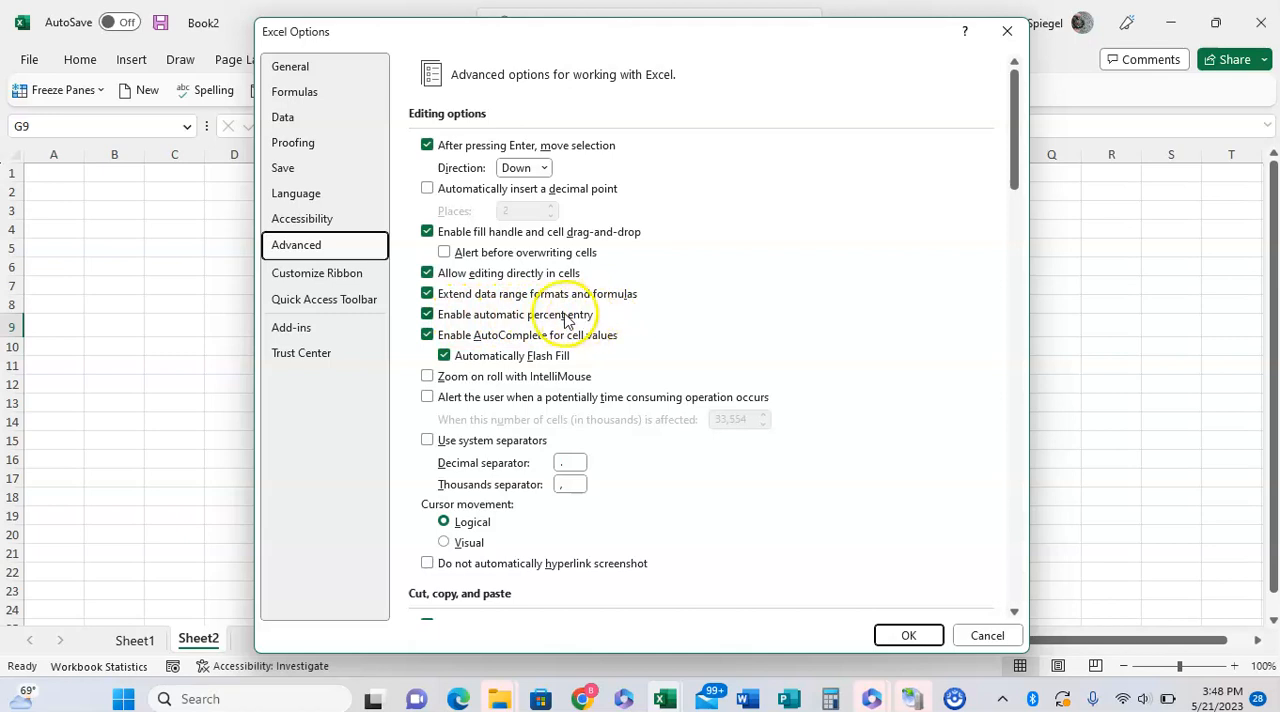
pyautogui.click(428, 314)
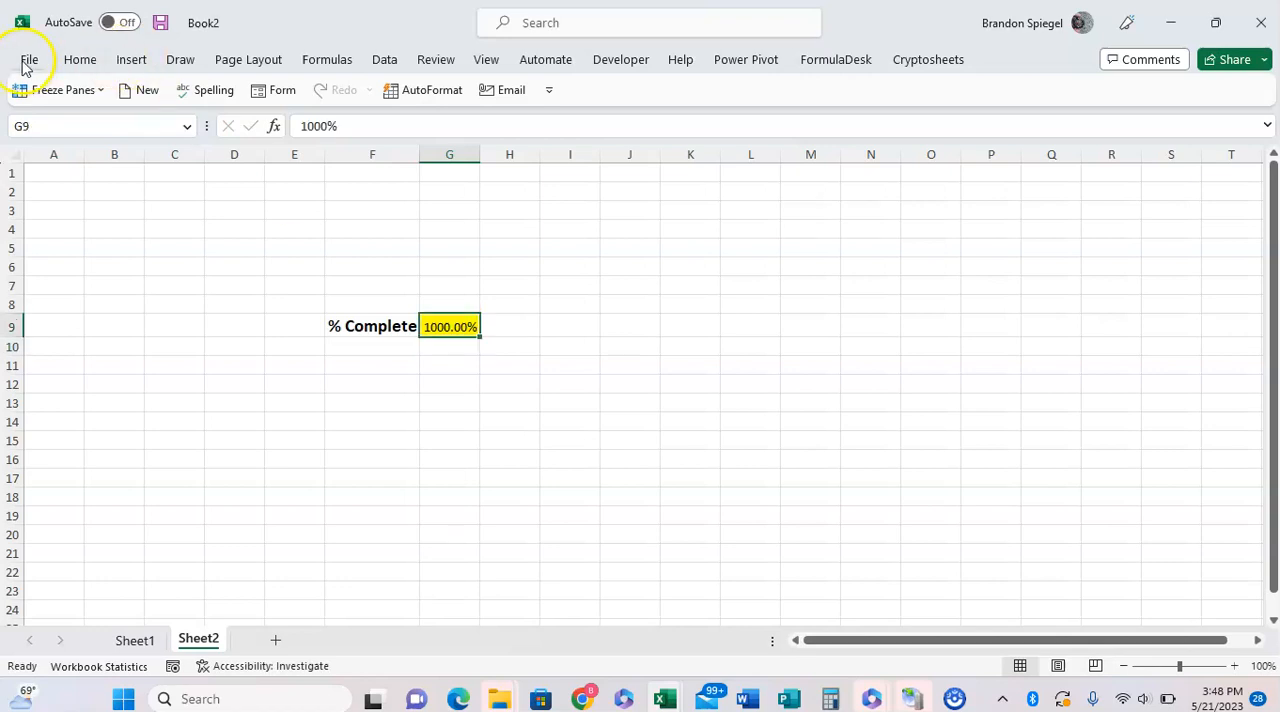
# Re-check Enable automatic percent entry in Advanced options, then enter 15 in G9 to show 15.00%
pyautogui.click(29, 59)
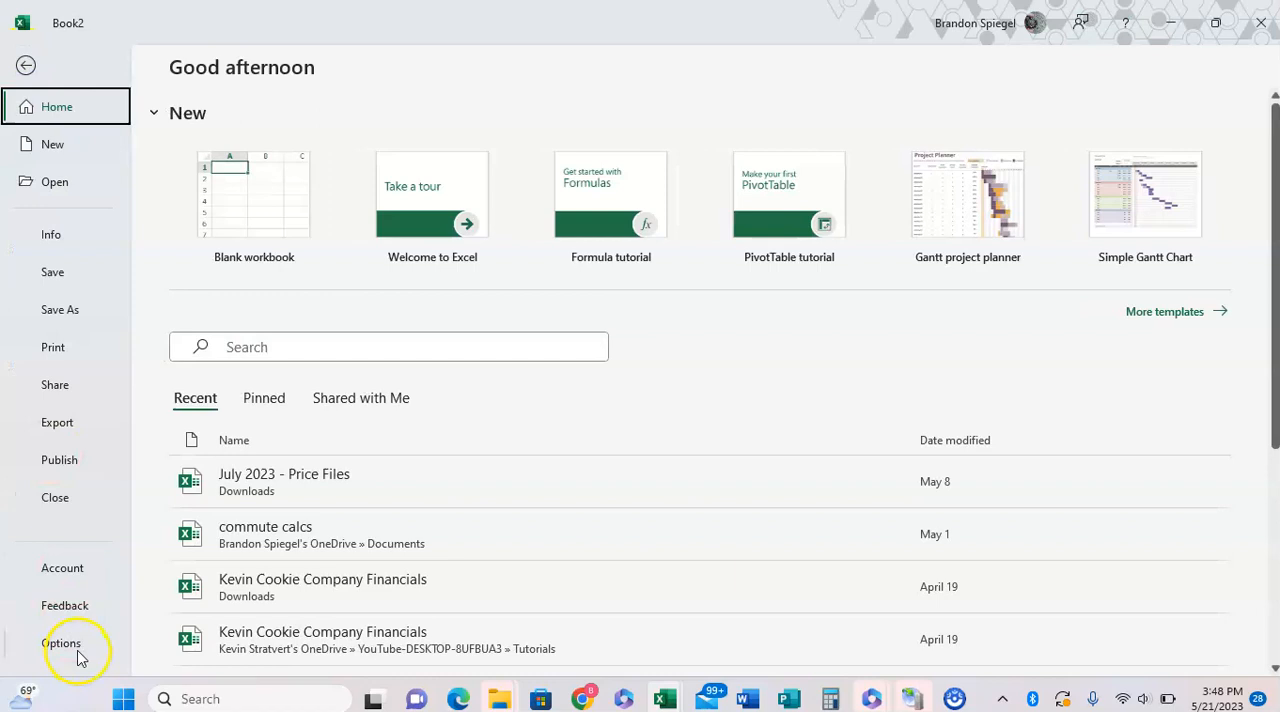
pyautogui.click(61, 643)
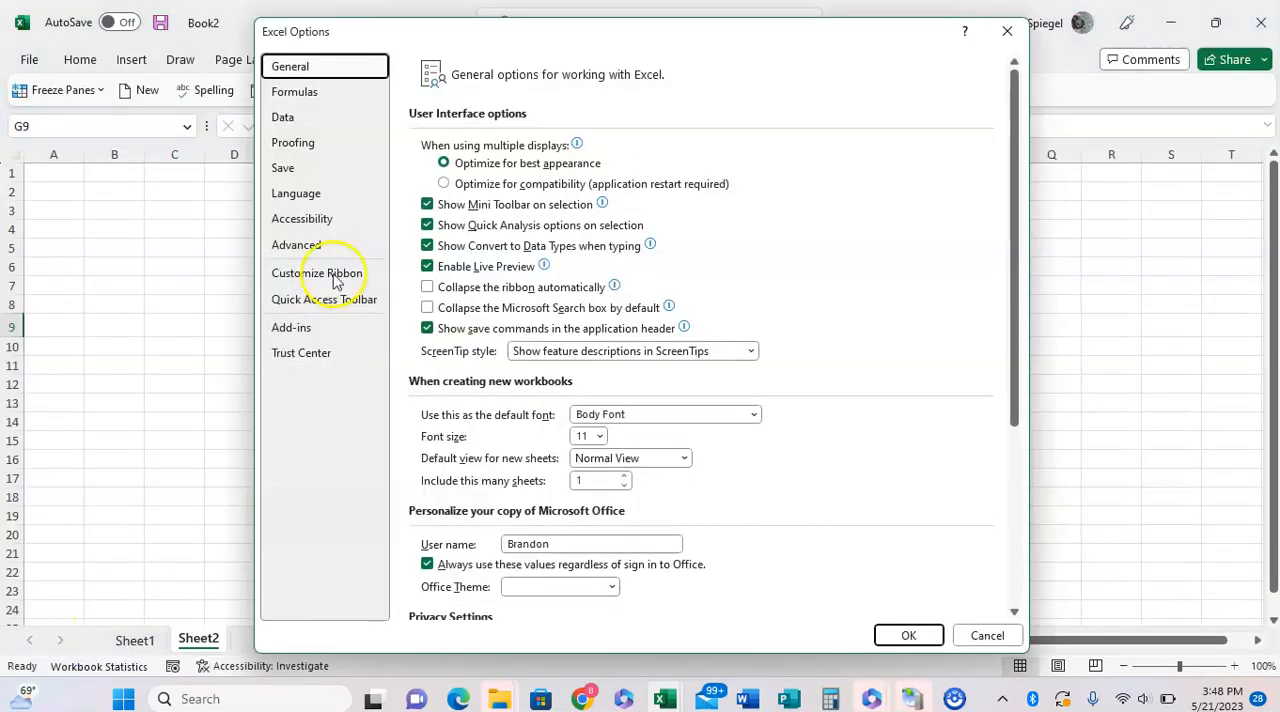
pyautogui.click(296, 245)
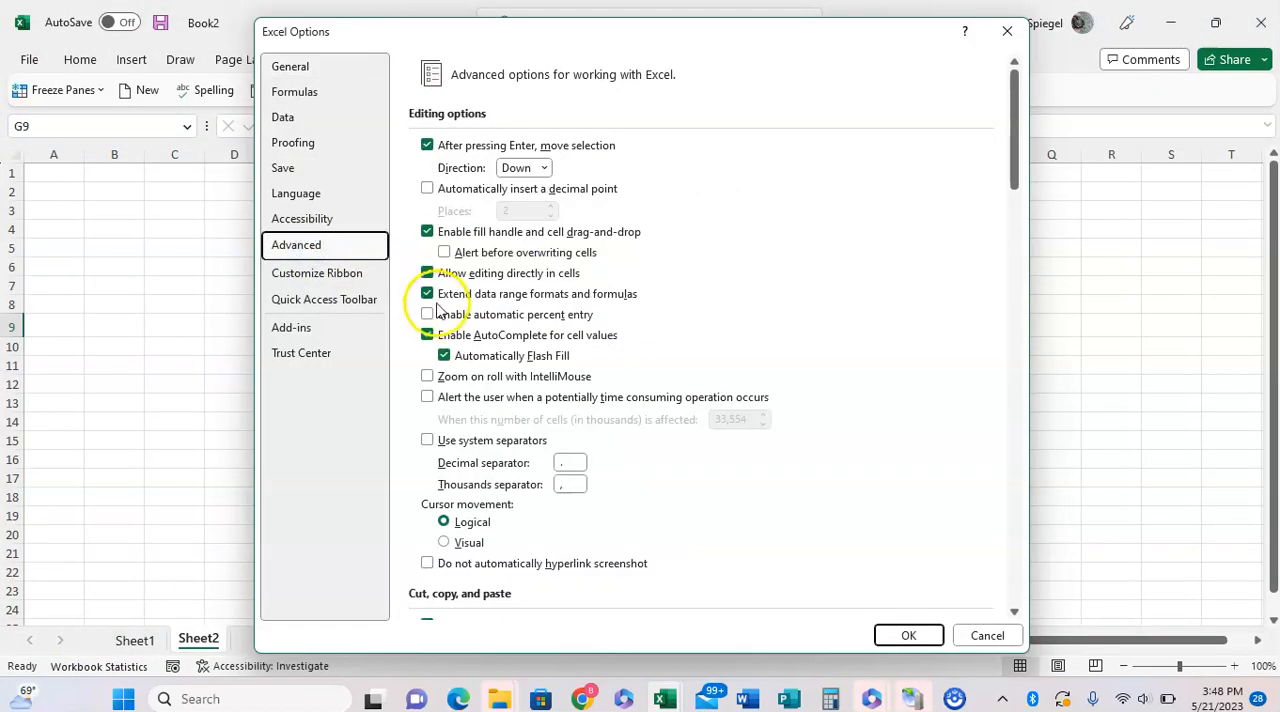
pyautogui.click(428, 314)
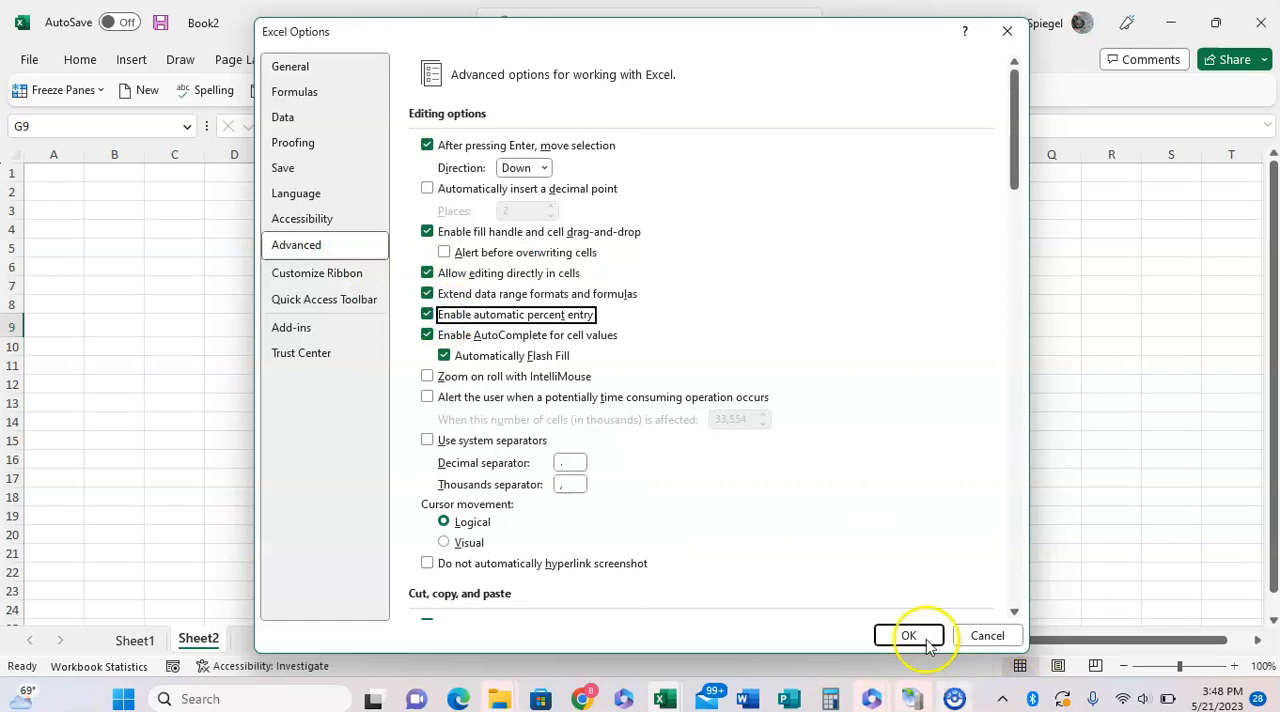
pyautogui.click(908, 635)
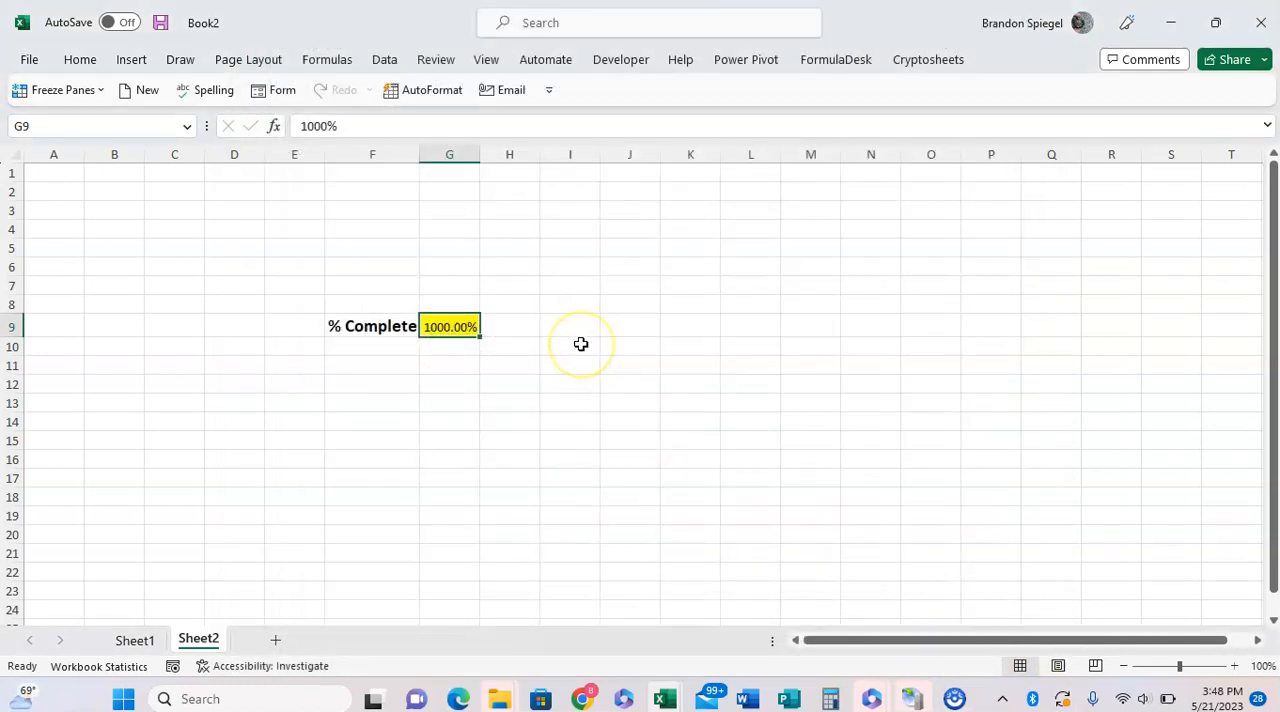
pyautogui.write('15%')
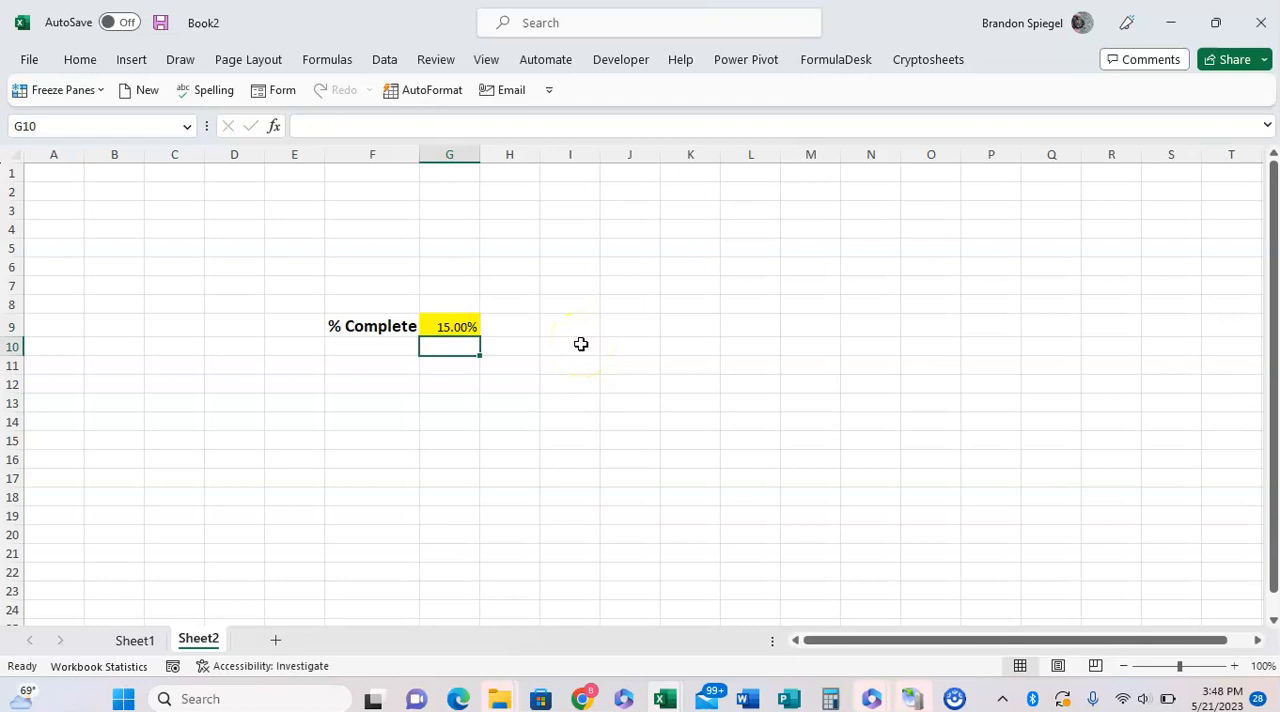